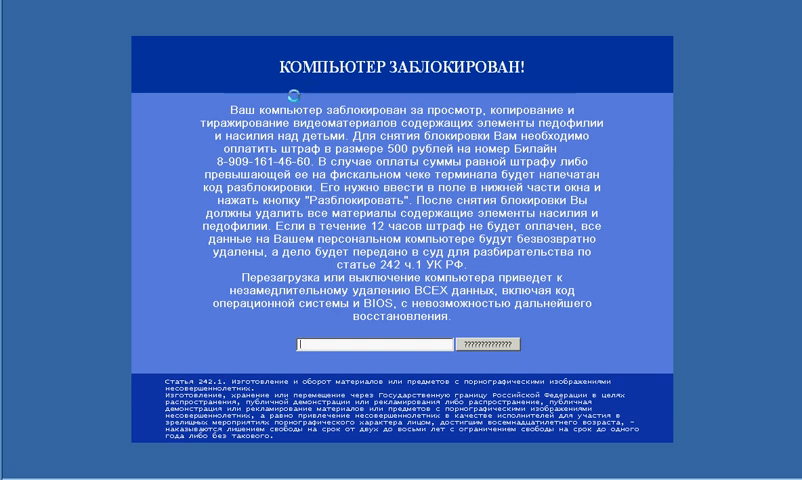
{"action": "mouse_move", "coordinate": [171, 7]}
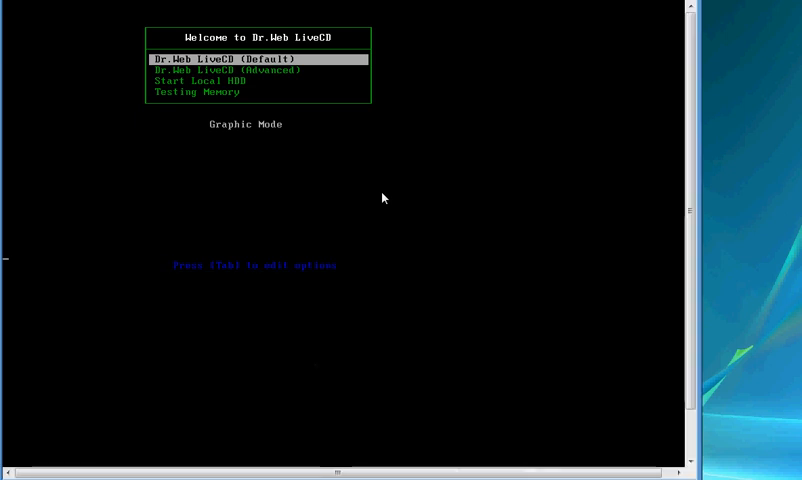
Boot the 'Dr.Web LiveCD (Default)' option from the boot menu.
{"action": "key", "text": "Return"}
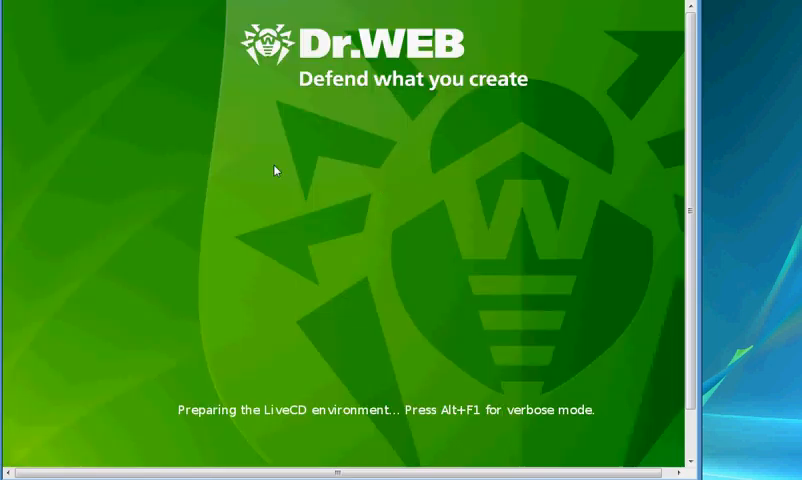
{"action": "mouse_move", "coordinate": [415, 250]}
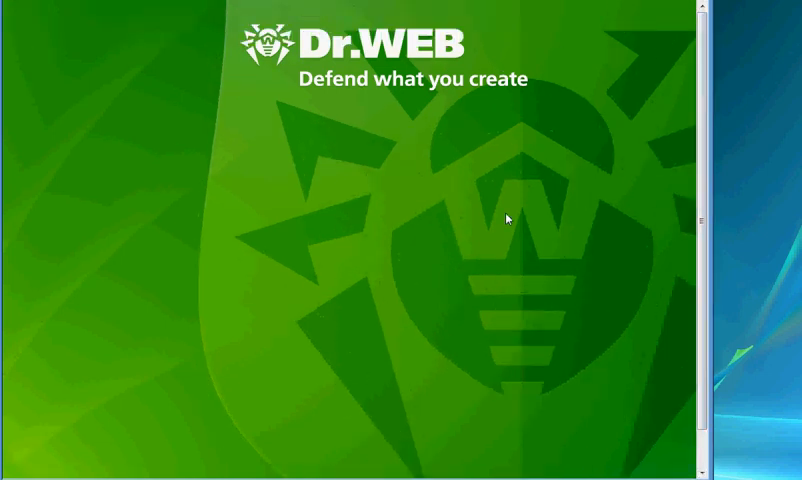
{"action": "mouse_move", "coordinate": [344, 154]}
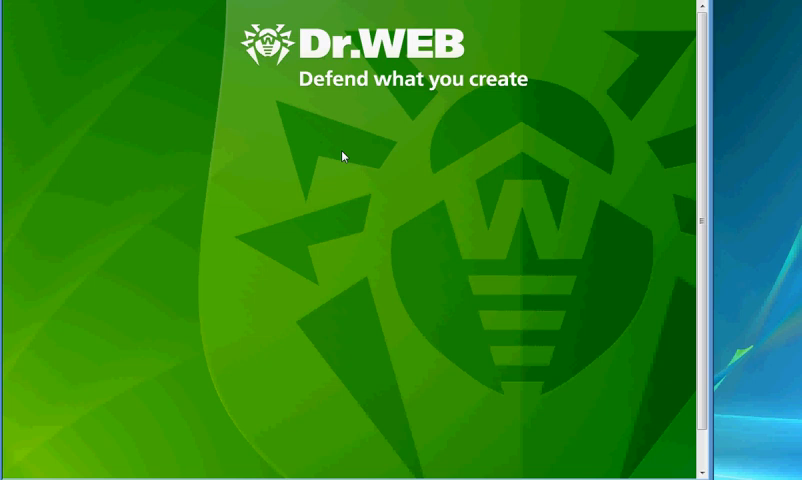
{"action": "mouse_move", "coordinate": [315, 290]}
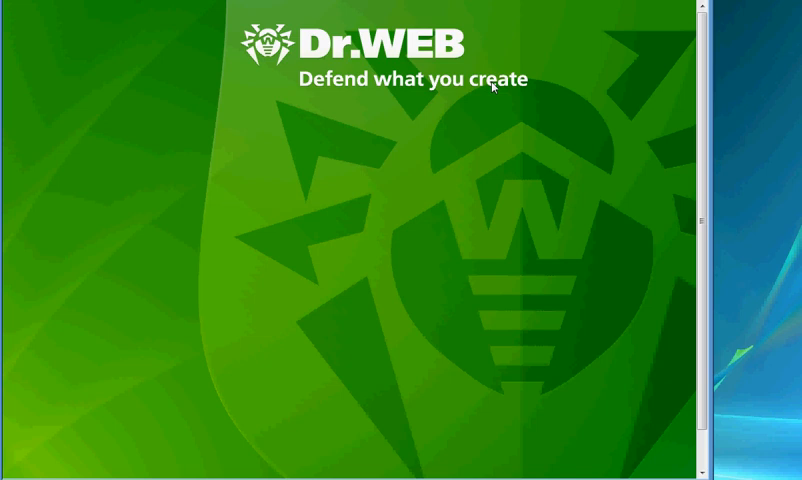
{"action": "mouse_move", "coordinate": [678, 5]}
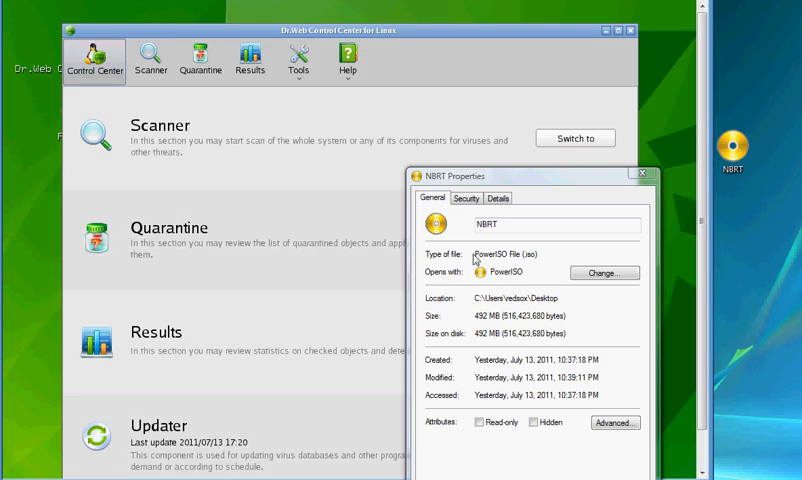
{"action": "left_click", "coordinate": [497, 197]}
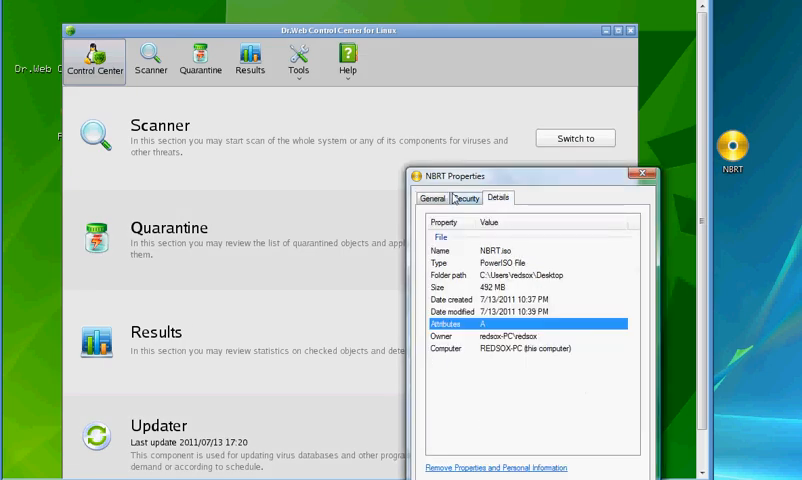
{"action": "left_click", "coordinate": [443, 197]}
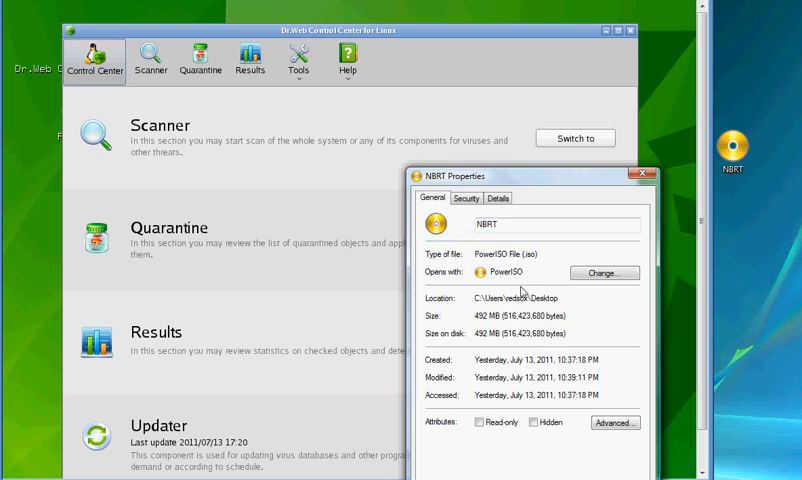
{"action": "left_click", "coordinate": [665, 175]}
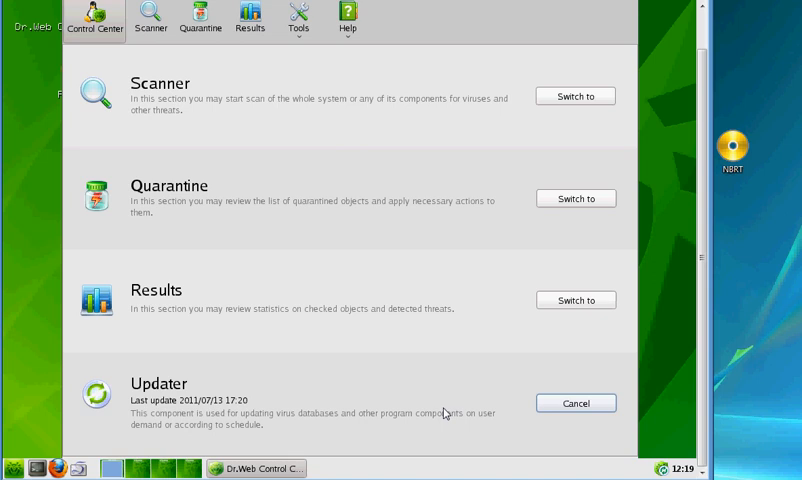
{"action": "mouse_move", "coordinate": [297, 266]}
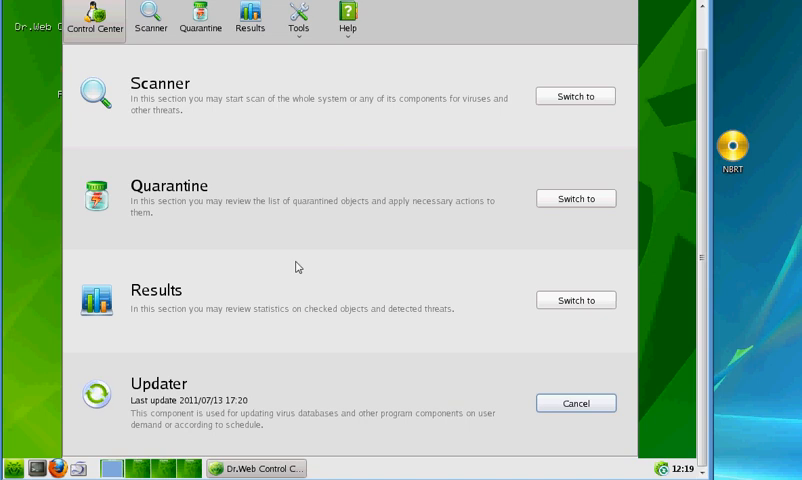
{"action": "mouse_move", "coordinate": [128, 418]}
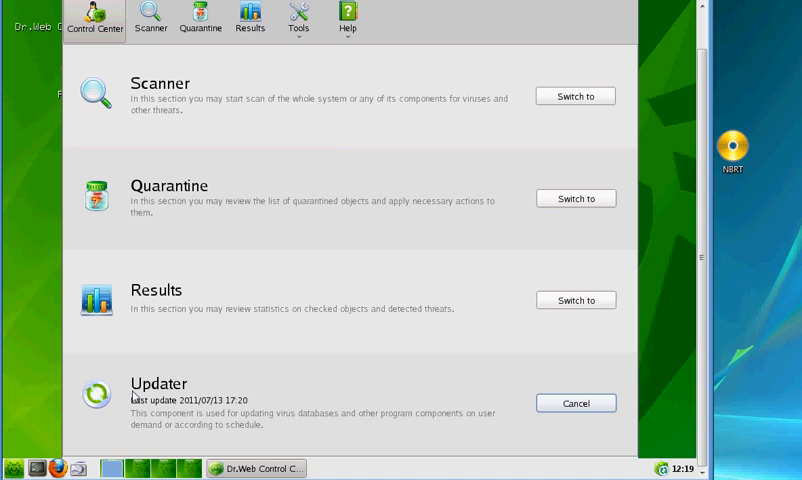
{"action": "mouse_move", "coordinate": [389, 399]}
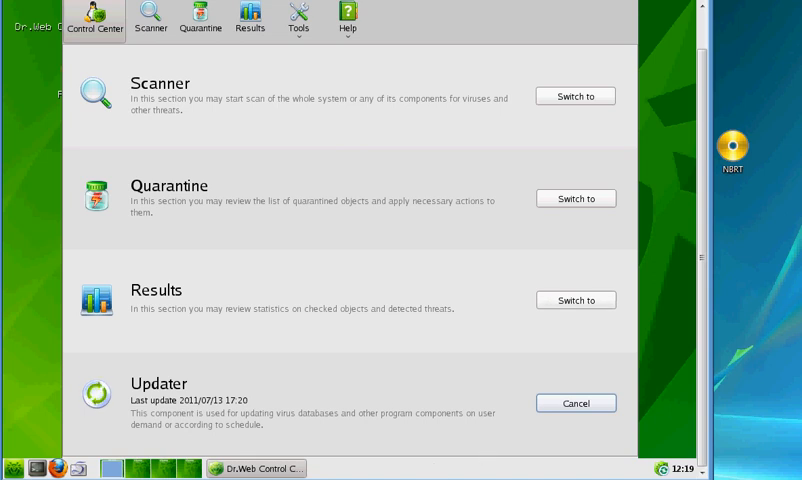
{"action": "mouse_move", "coordinate": [269, 446]}
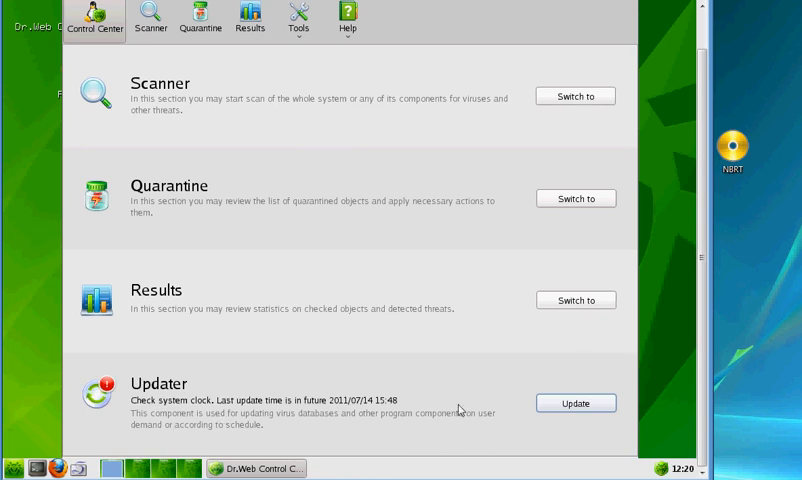
Wait for the Updater to finish, noting the 'Check system clock' future-date warning.
{"action": "left_click", "coordinate": [575, 403]}
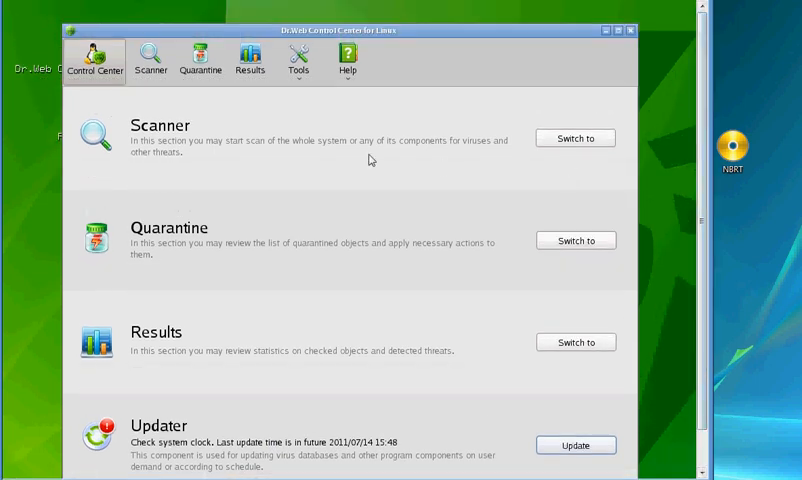
Review the Scanner, Results and Quarantine sections, confirming no threats or quarantined files.
{"action": "left_click", "coordinate": [151, 60]}
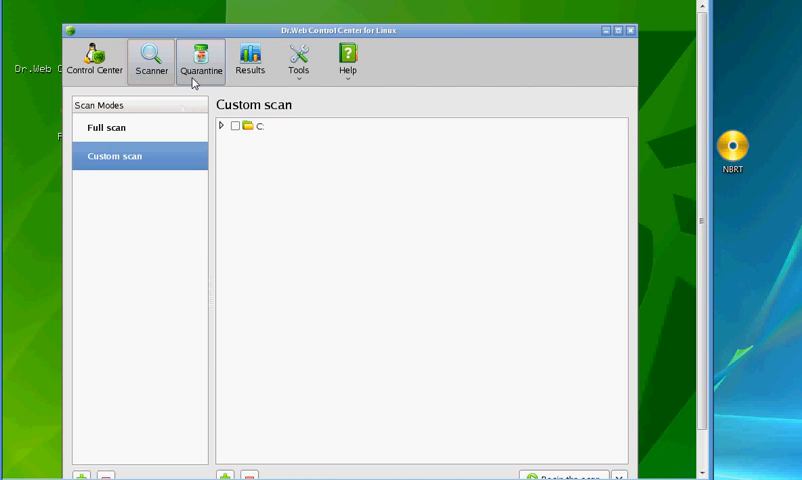
{"action": "left_click", "coordinate": [250, 60]}
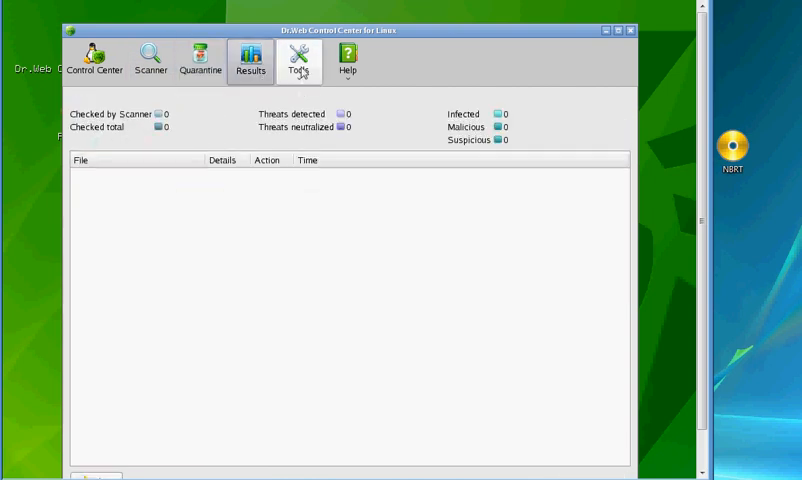
{"action": "mouse_move", "coordinate": [95, 58]}
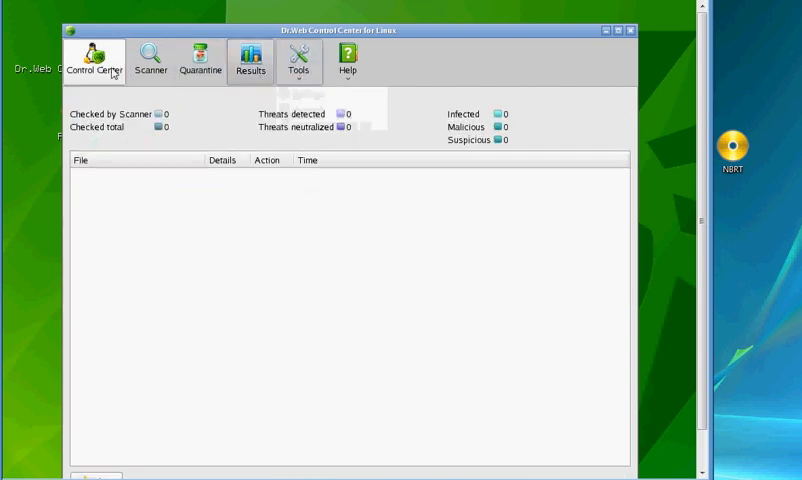
{"action": "left_click", "coordinate": [200, 60]}
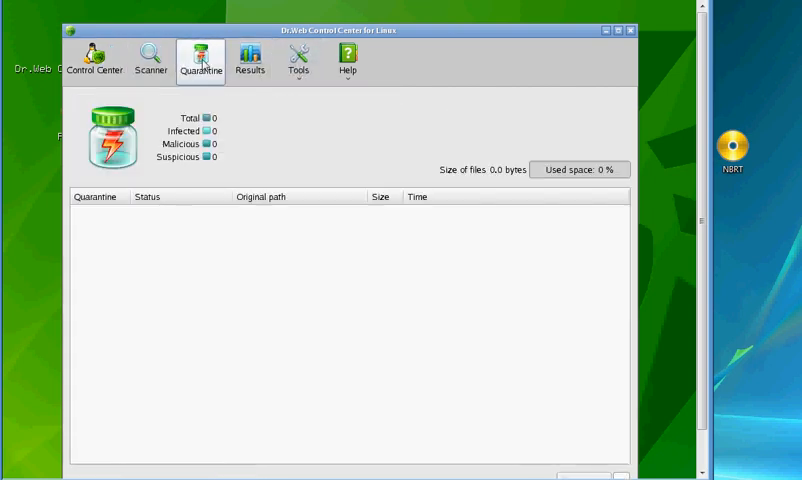
Choose Full scan in the Scanner section and begin scanning drive C.
{"action": "left_click", "coordinate": [151, 58]}
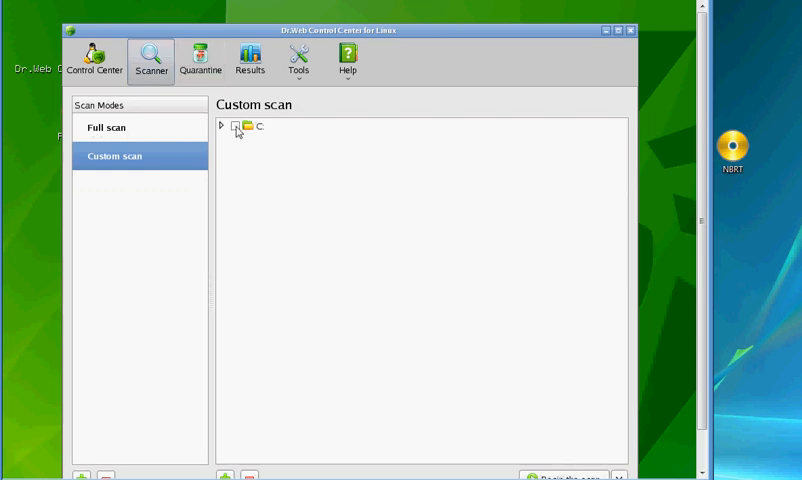
{"action": "left_click", "coordinate": [234, 126]}
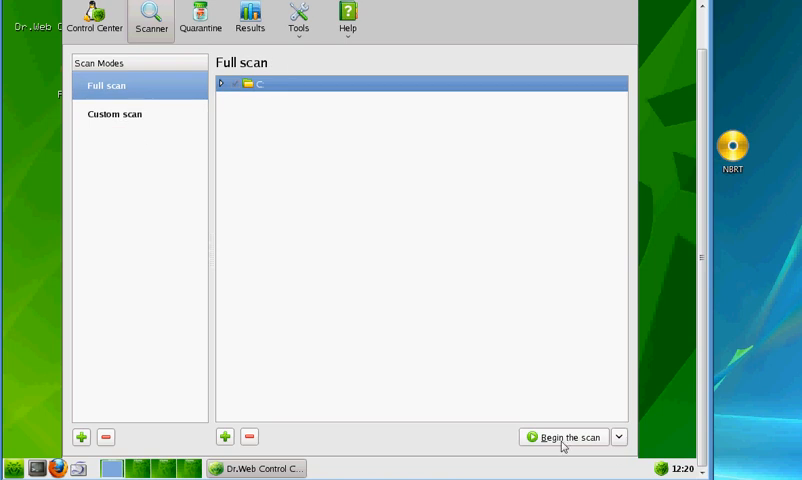
{"action": "left_click", "coordinate": [94, 18]}
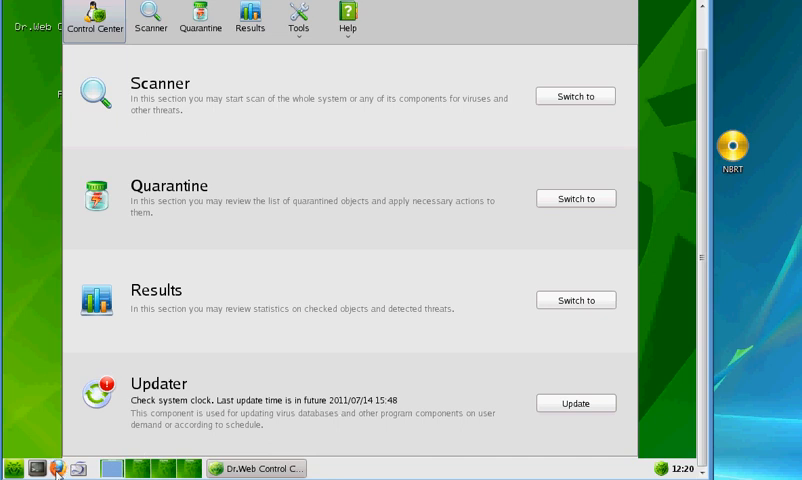
{"action": "left_click", "coordinate": [11, 468]}
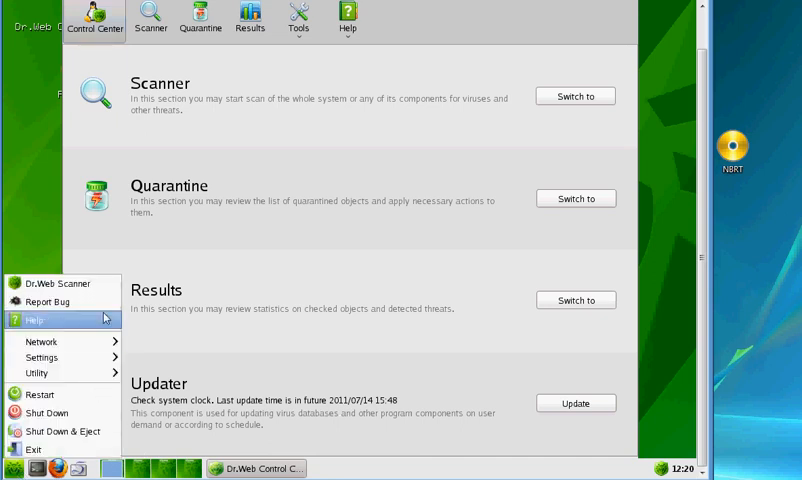
{"action": "left_click", "coordinate": [295, 352]}
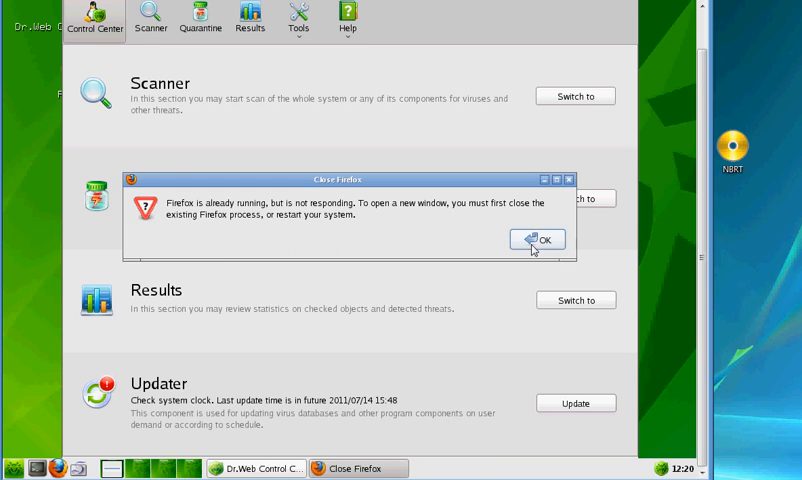
{"action": "left_click", "coordinate": [536, 239]}
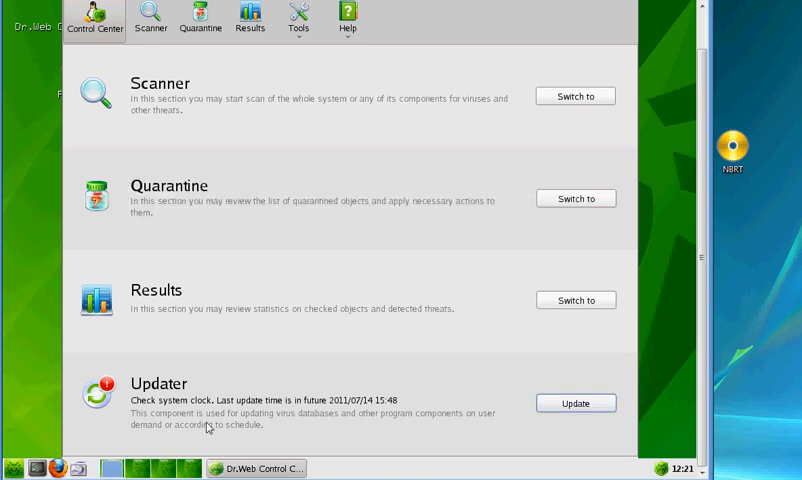
{"action": "mouse_move", "coordinate": [370, 418]}
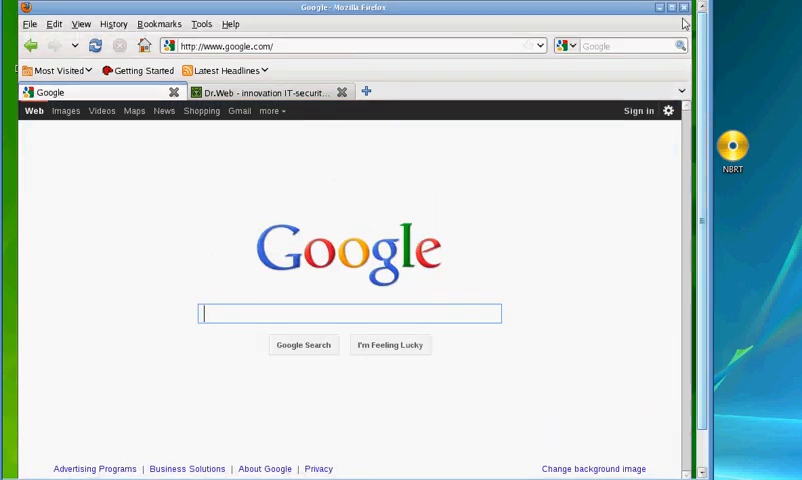
{"action": "left_click", "coordinate": [684, 7]}
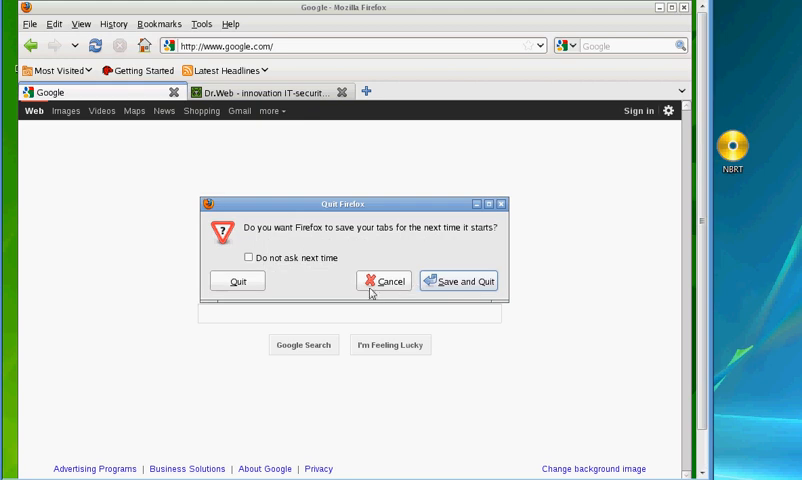
{"action": "left_click", "coordinate": [383, 280]}
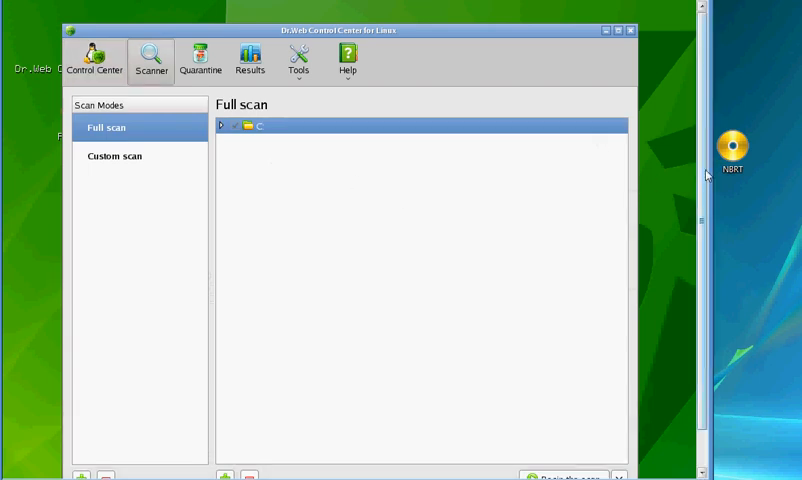
Run the full scan of drive C and stop it near 97%, with no threats found.
{"action": "left_click", "coordinate": [563, 475]}
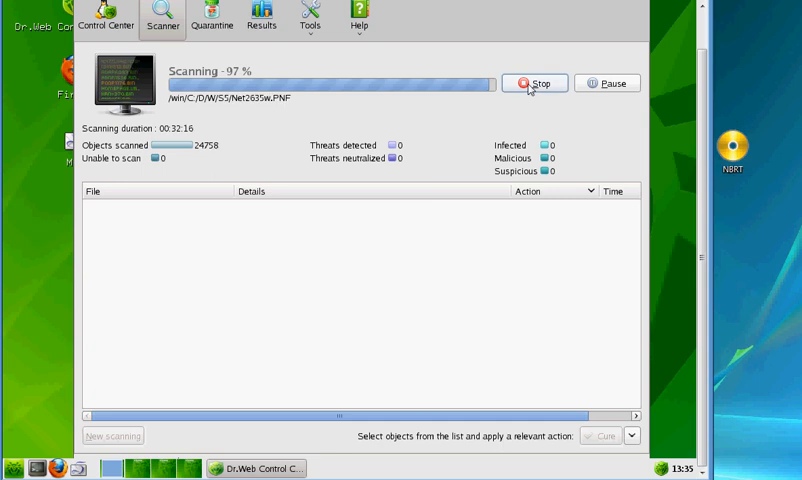
{"action": "left_click", "coordinate": [535, 83]}
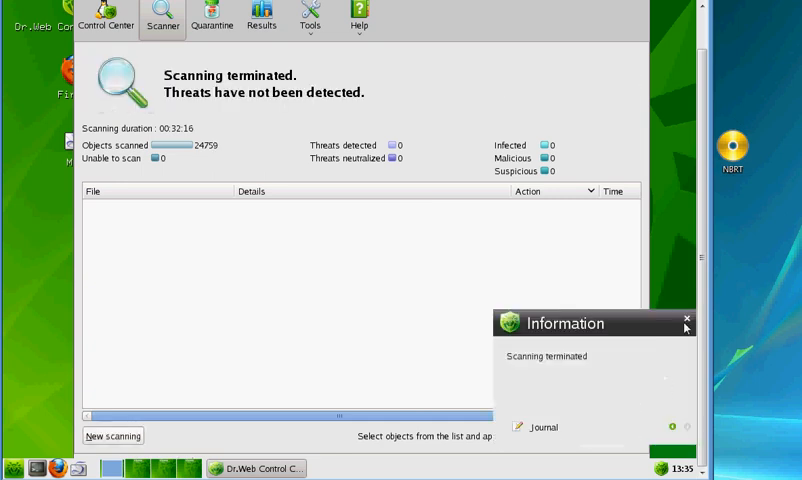